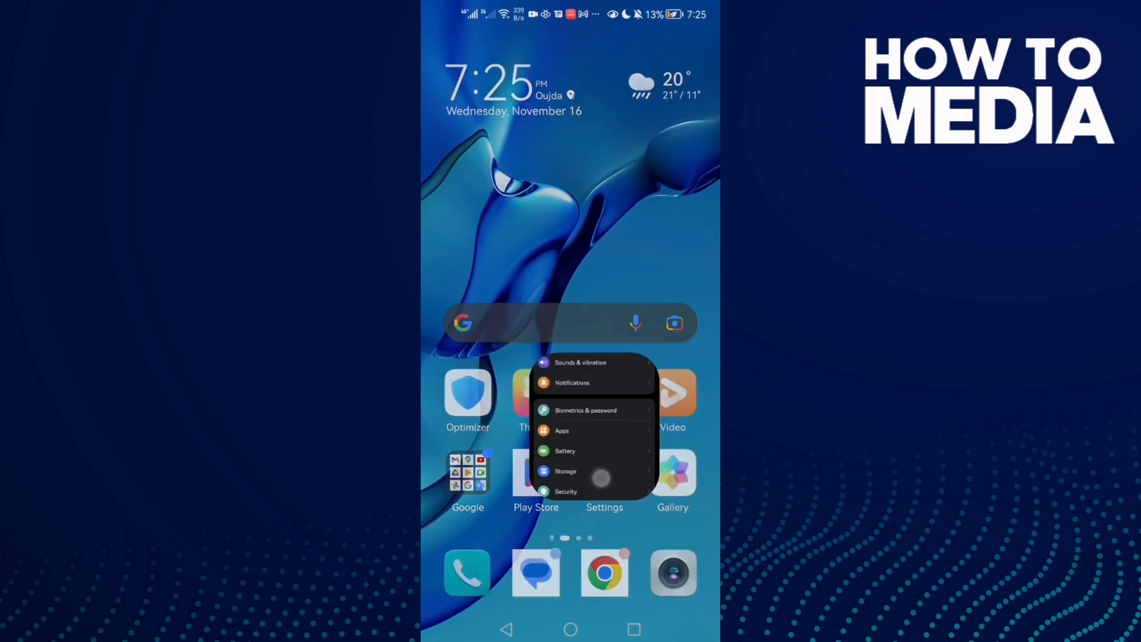
- Find SoundCloud in the installed-apps list by searching 'sound' and view its storage details
{"action": "left_click", "coordinate": [604, 476]}
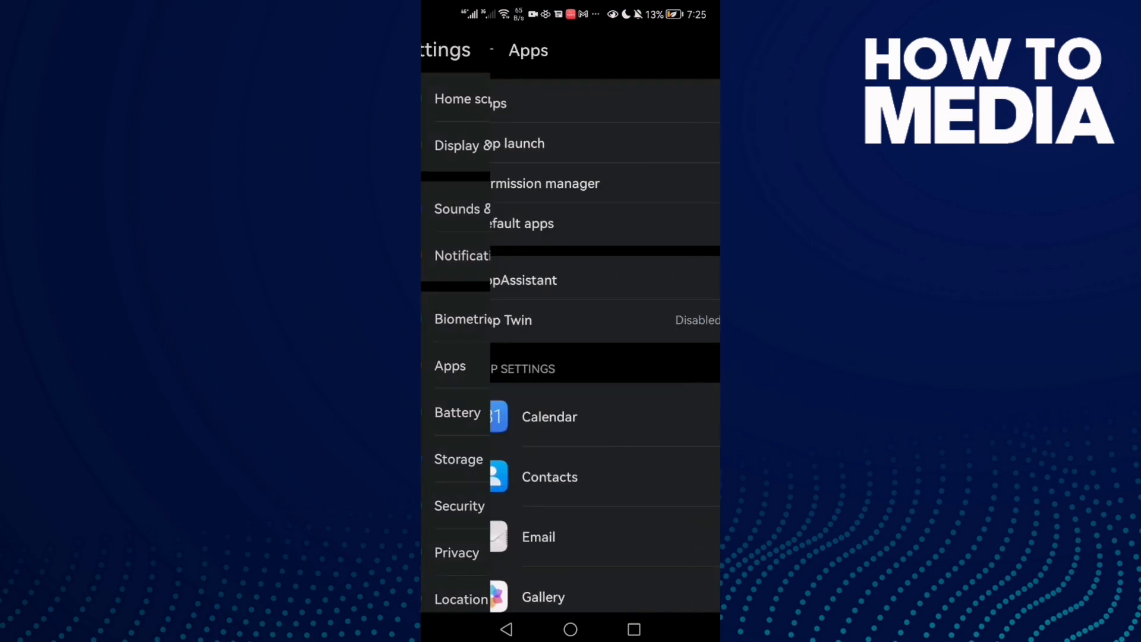
{"action": "left_click", "coordinate": [570, 96]}
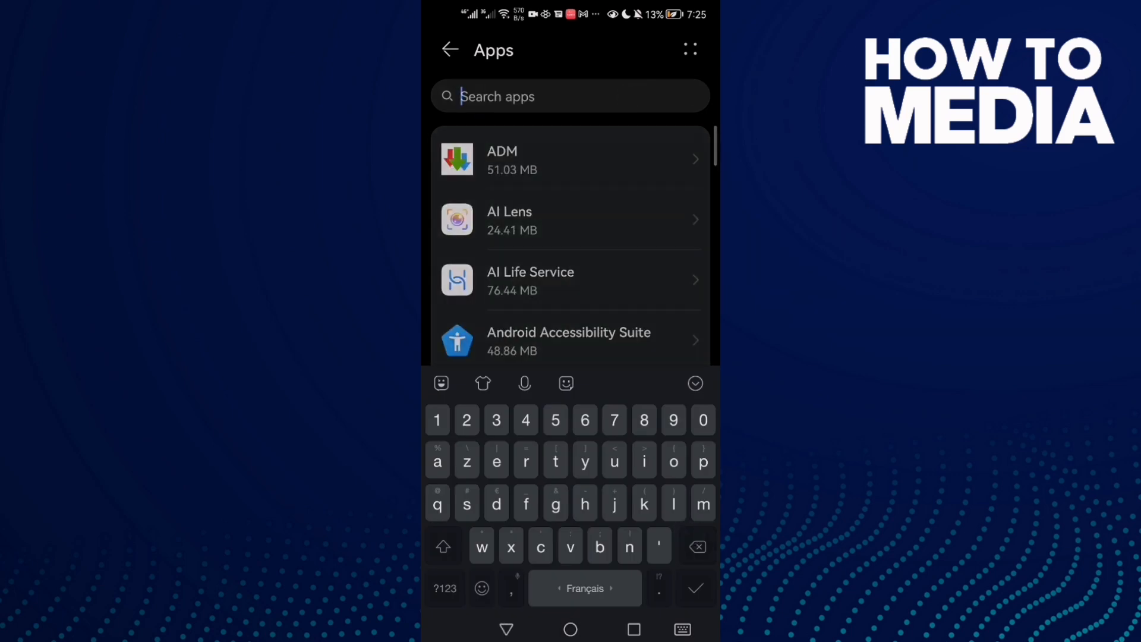
{"action": "type", "text": "sound"}
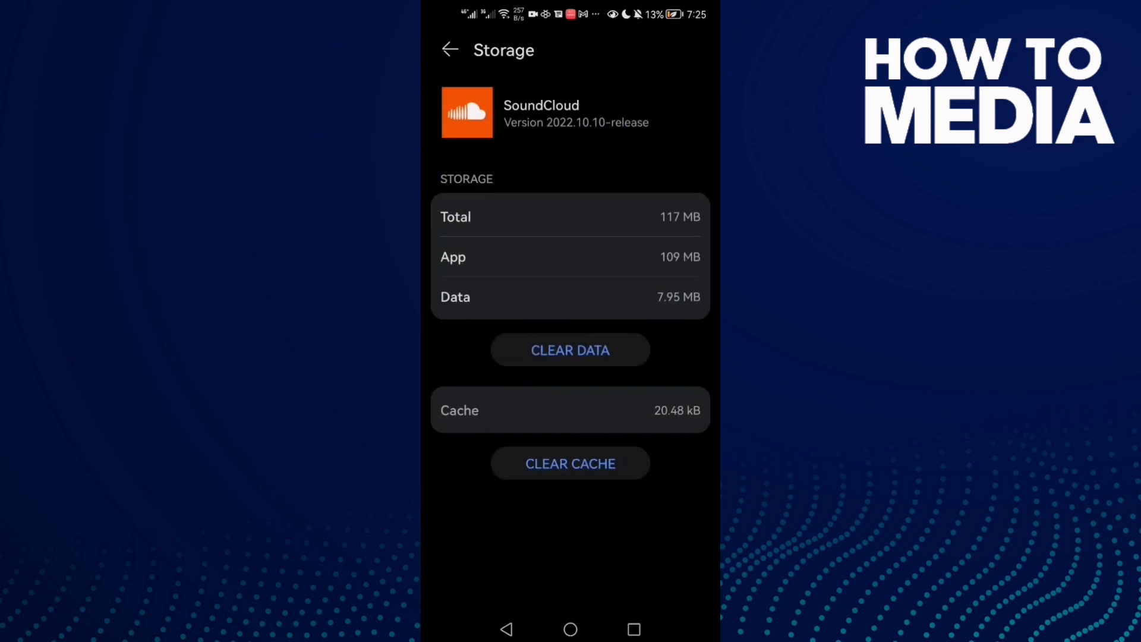
- Clear SoundCloud's cached data so the cache reads 0 B
{"action": "left_click", "coordinate": [570, 463]}
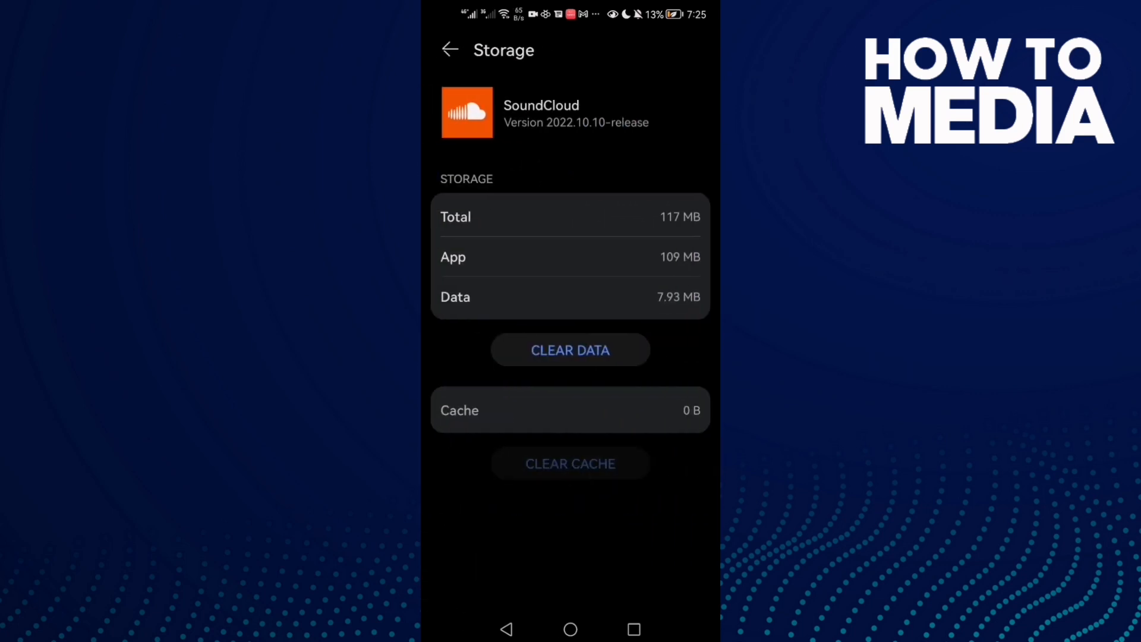
{"action": "left_click", "coordinate": [449, 50]}
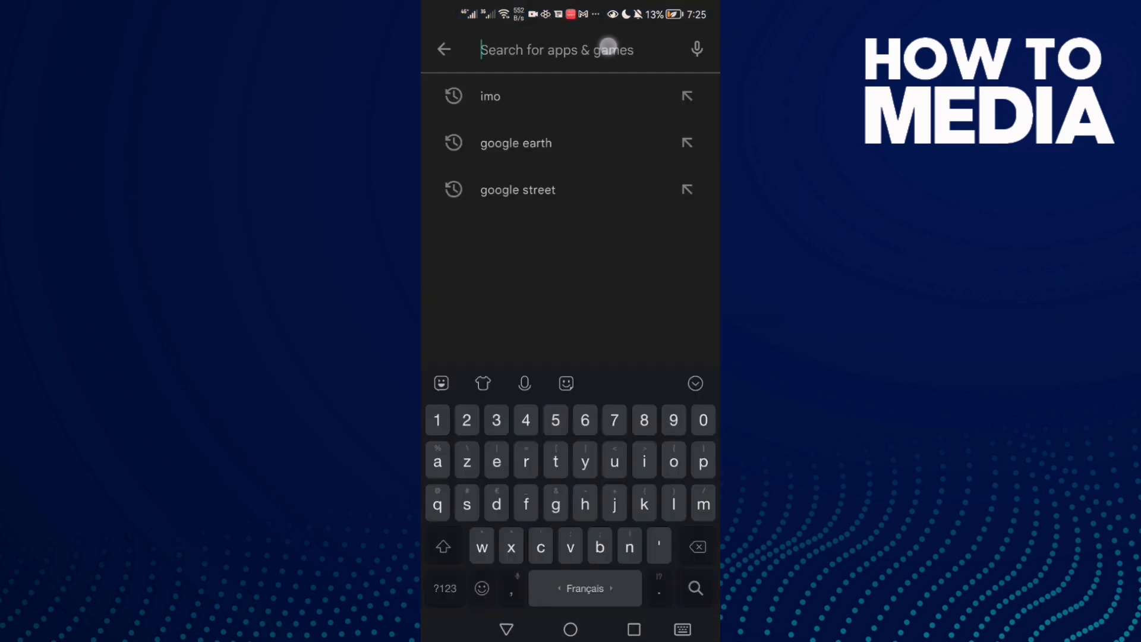
- Search the Play Store for 'soundcloud'
{"action": "type", "text": "soundcloud"}
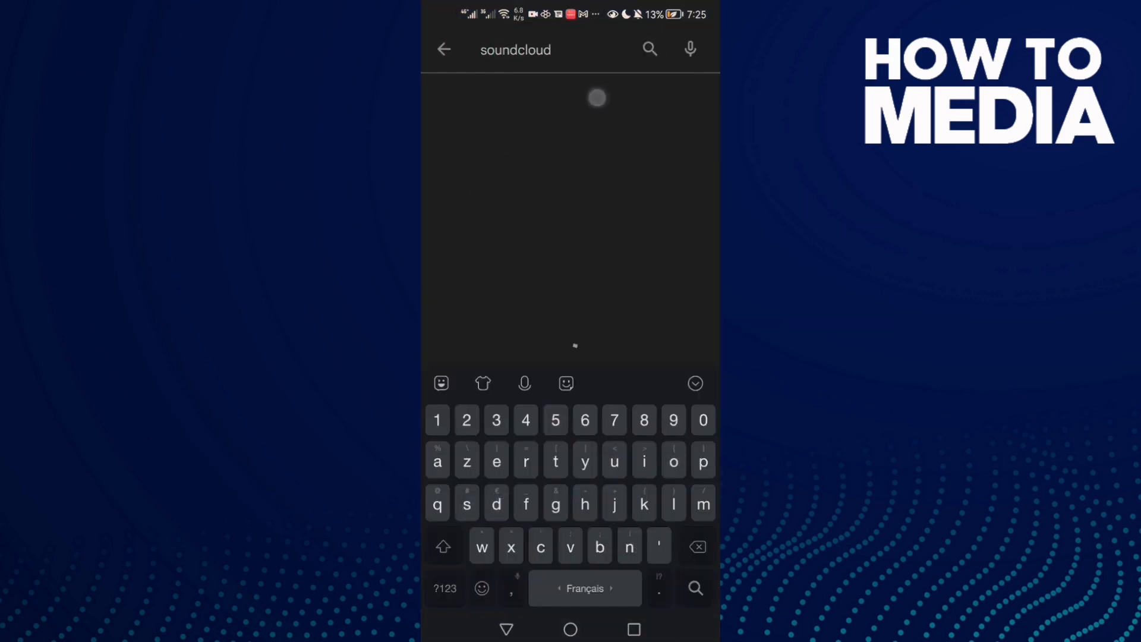